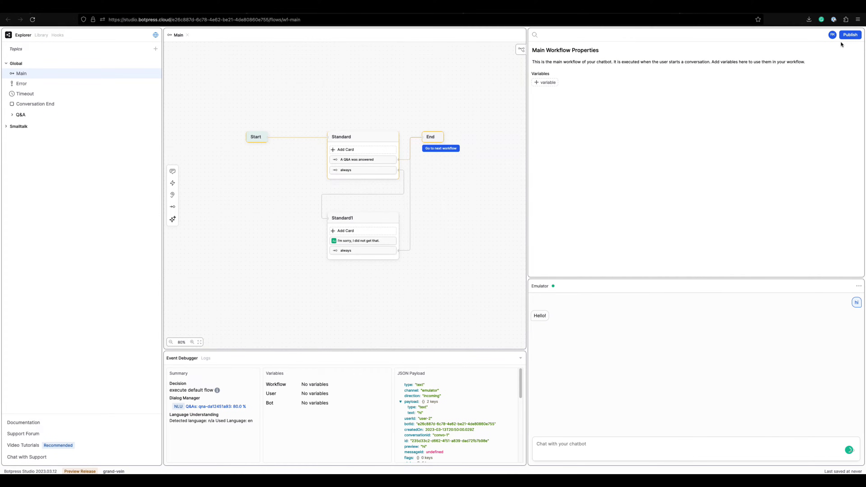
- Publish the grand-vein chatbot to Botpress Cloud
{"action": "left_click", "coordinate": [851, 35]}
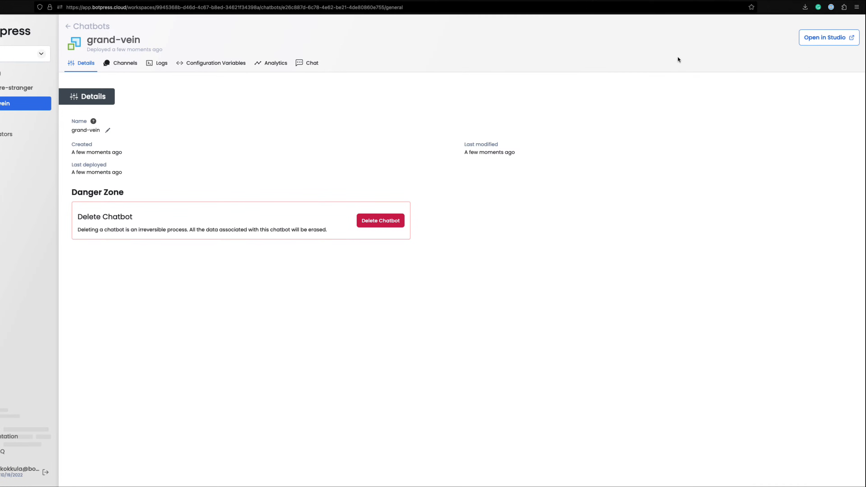
{"action": "mouse_move", "coordinate": [99, 70]}
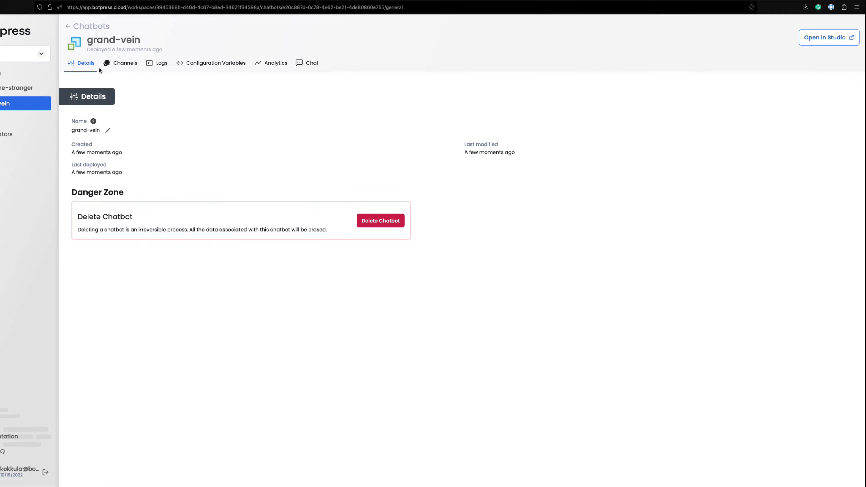
- Show the Channels list for the grand-vein chatbot
{"action": "left_click", "coordinate": [125, 64]}
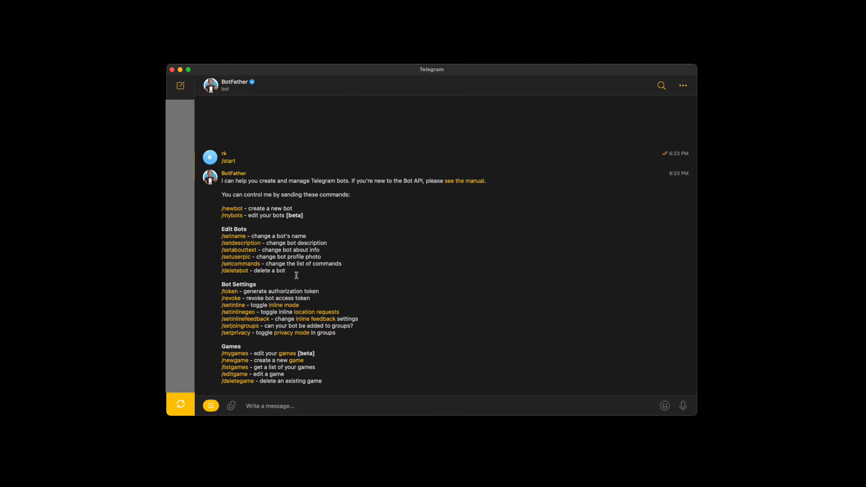
- Create a new BotFather bot named telegrambot via /newbot
{"action": "type", "text": "/newbot"}
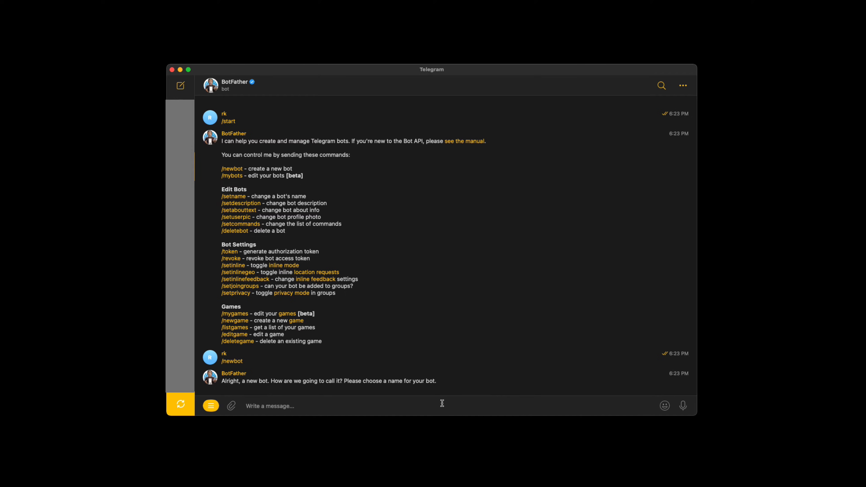
{"action": "type", "text": "telegra"}
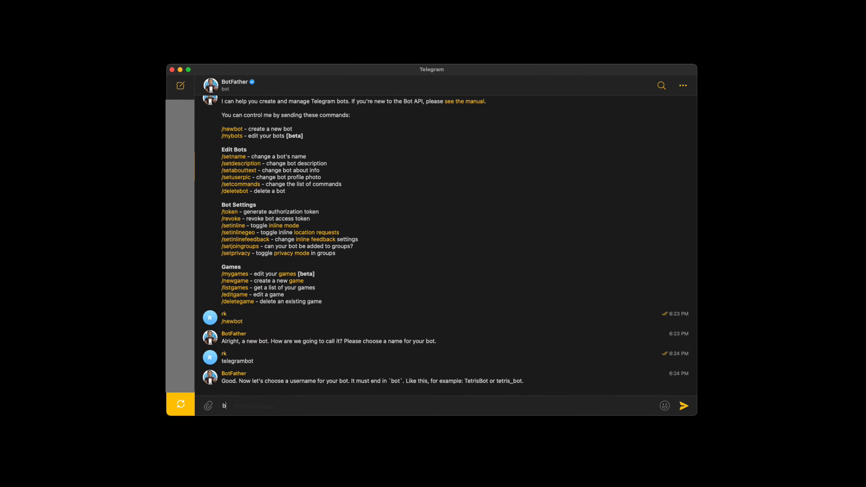
{"action": "type", "text": "otpress"}
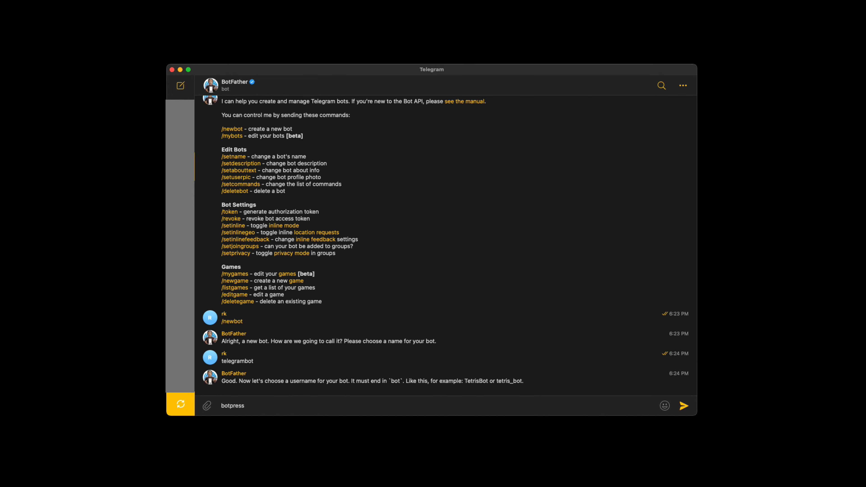
{"action": "type", "text": "telegrambot"}
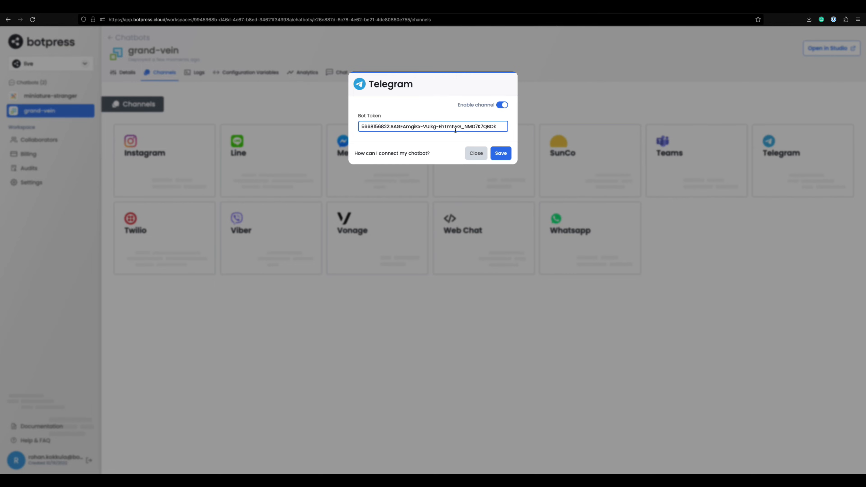
- Save the BotFather token as grand-vein's Telegram channel in Botpress Cloud
{"action": "left_click", "coordinate": [501, 153]}
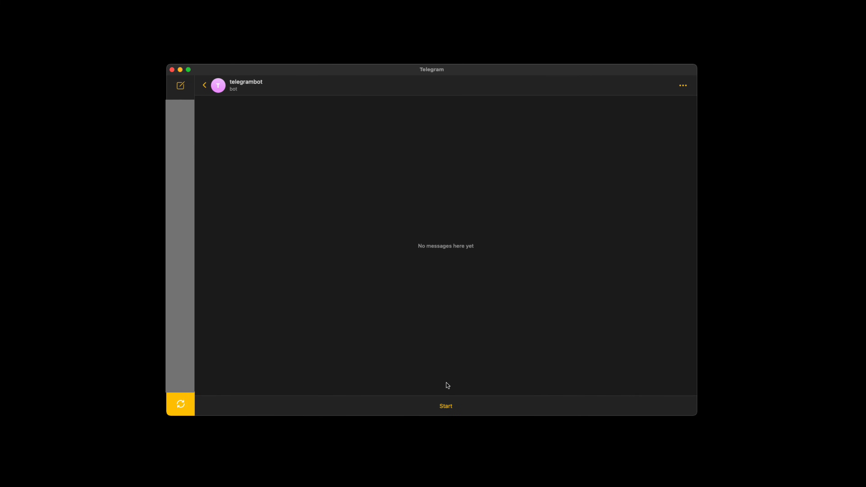
- Start the conversation with telegrambot in Telegram
{"action": "left_click", "coordinate": [445, 406]}
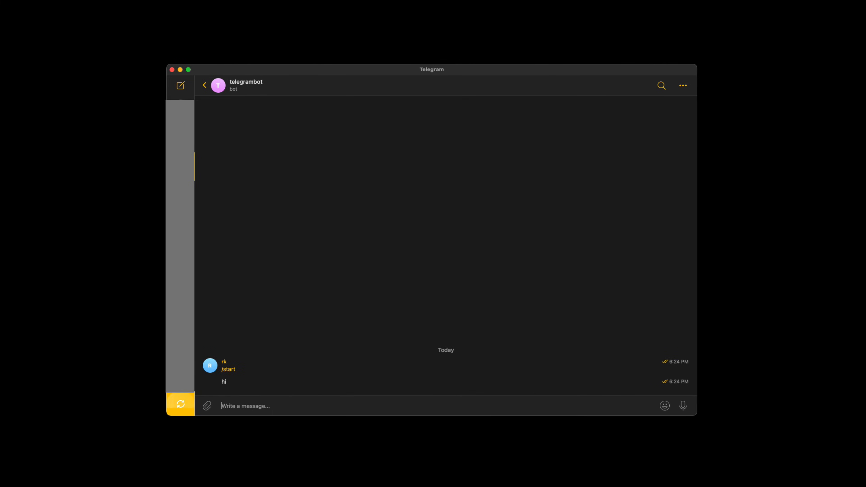